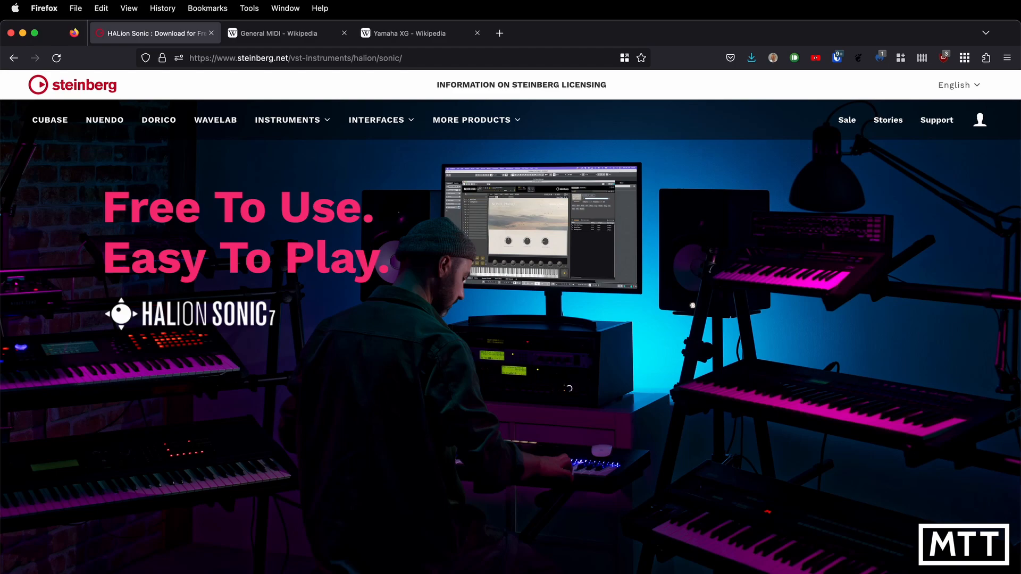
Step: Scroll the HALion Sonic 7 page down to the free instruments list, including Colors Free
scroll("down", 3)
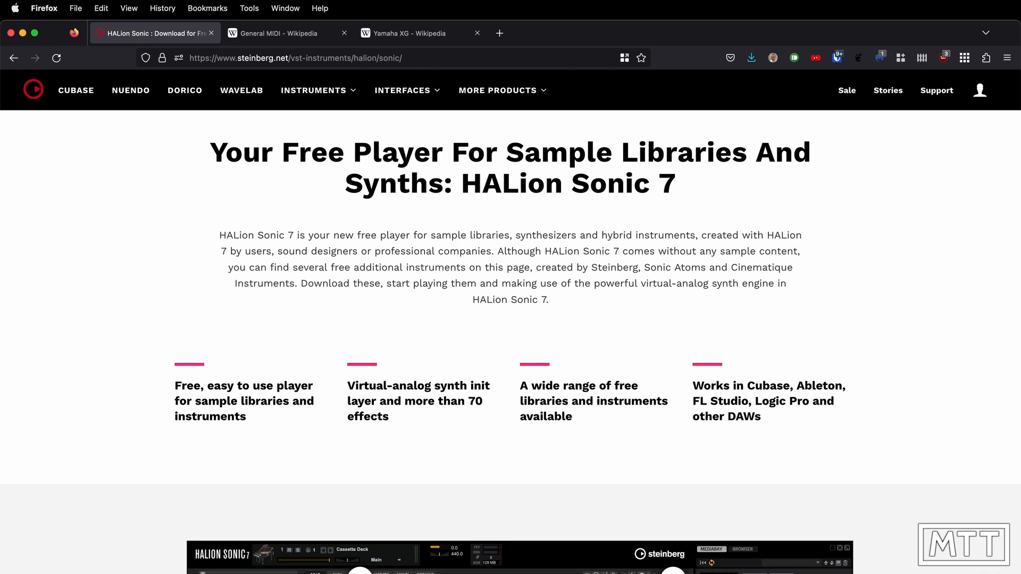
scroll("down", 3)
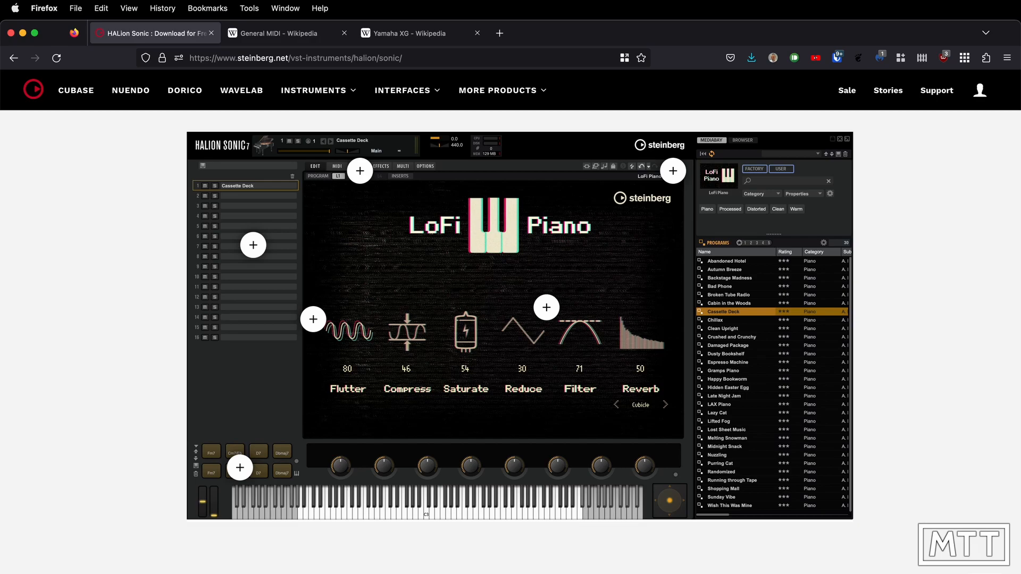
scroll("down", 3)
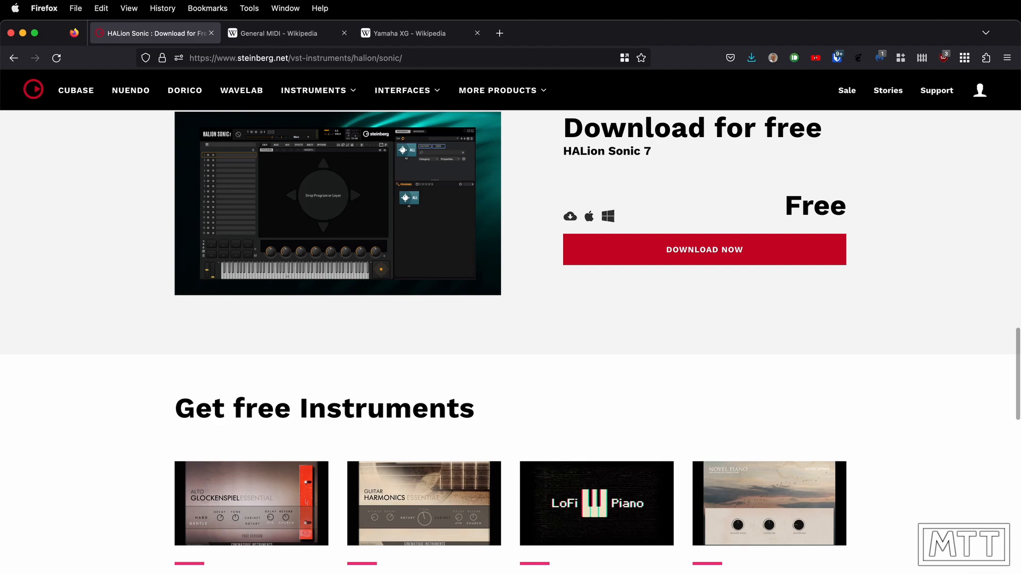
scroll("down", 3)
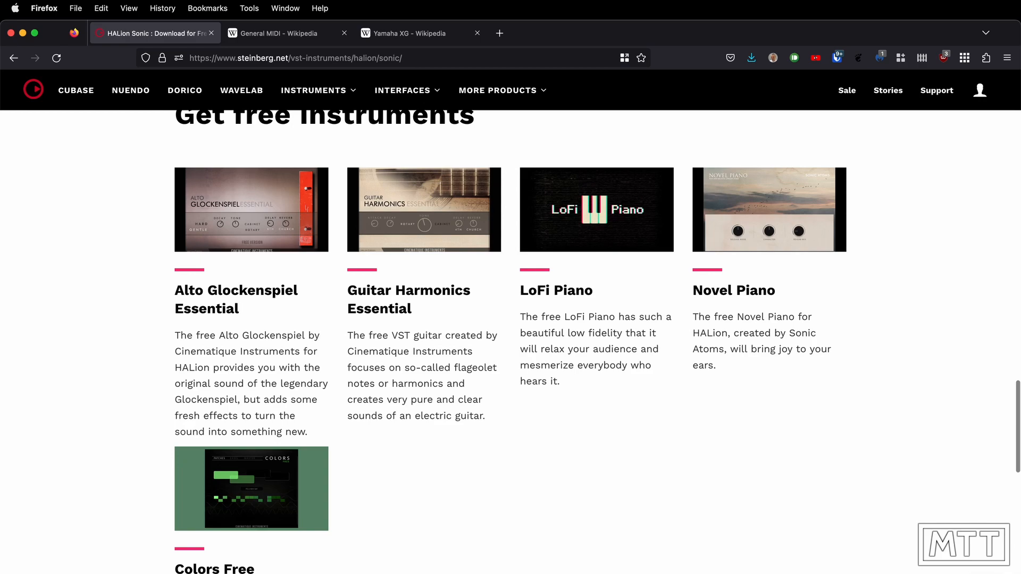
scroll("down", 3)
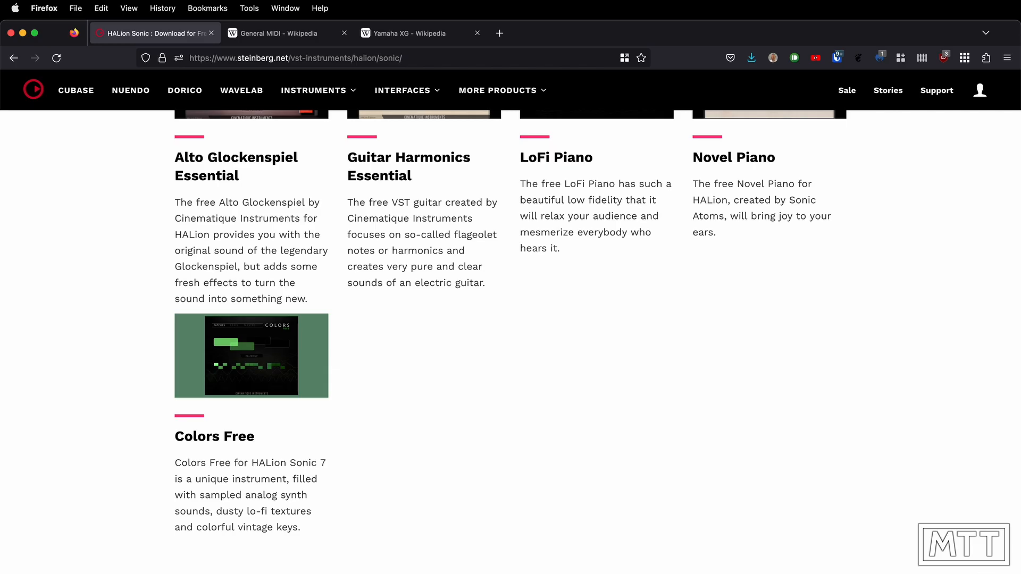
Step: Switch to the General MIDI Wikipedia article and scroll through its introduction
left_click(280, 33)
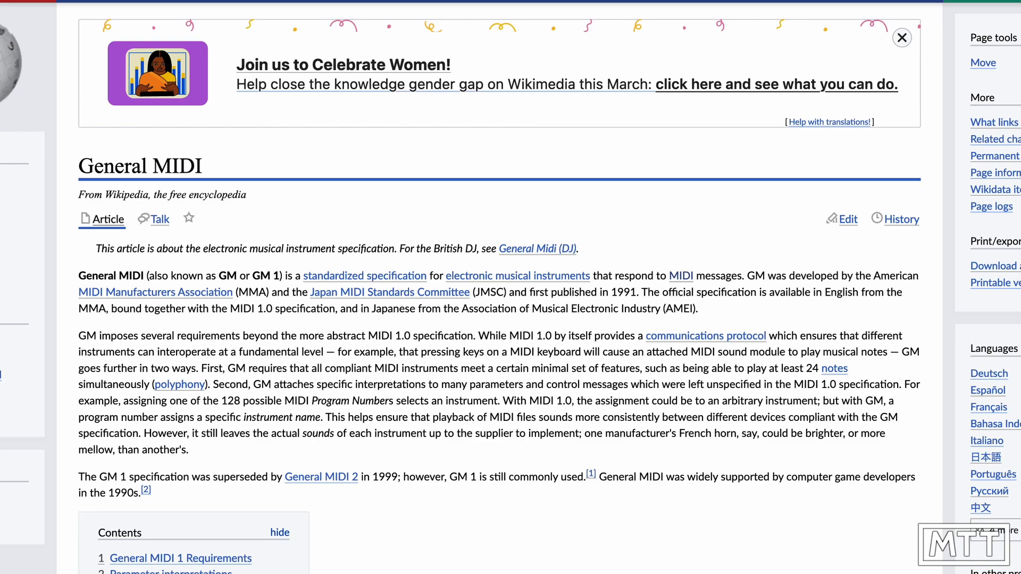
scroll("down", 3)
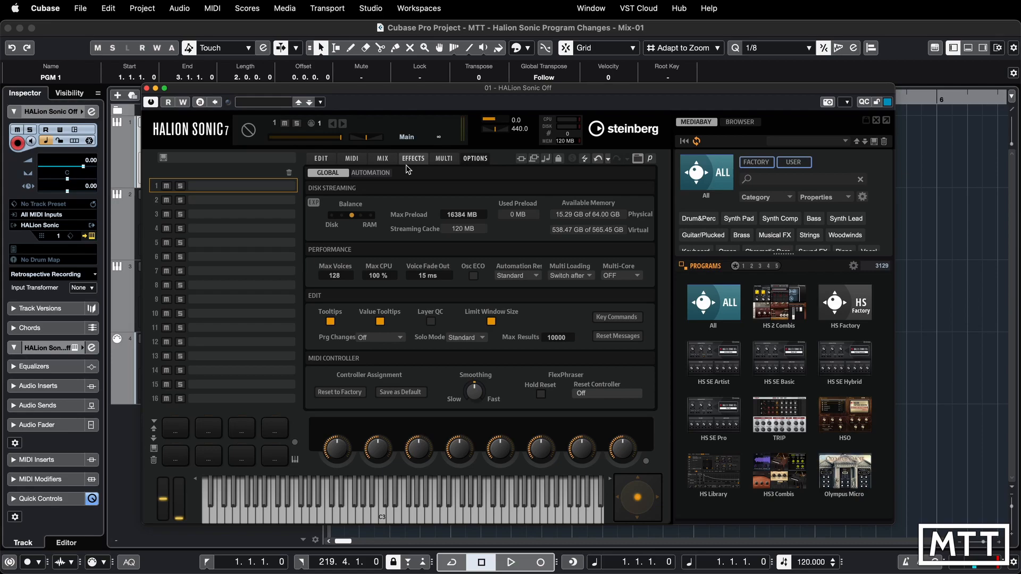
mouse_move(475, 170)
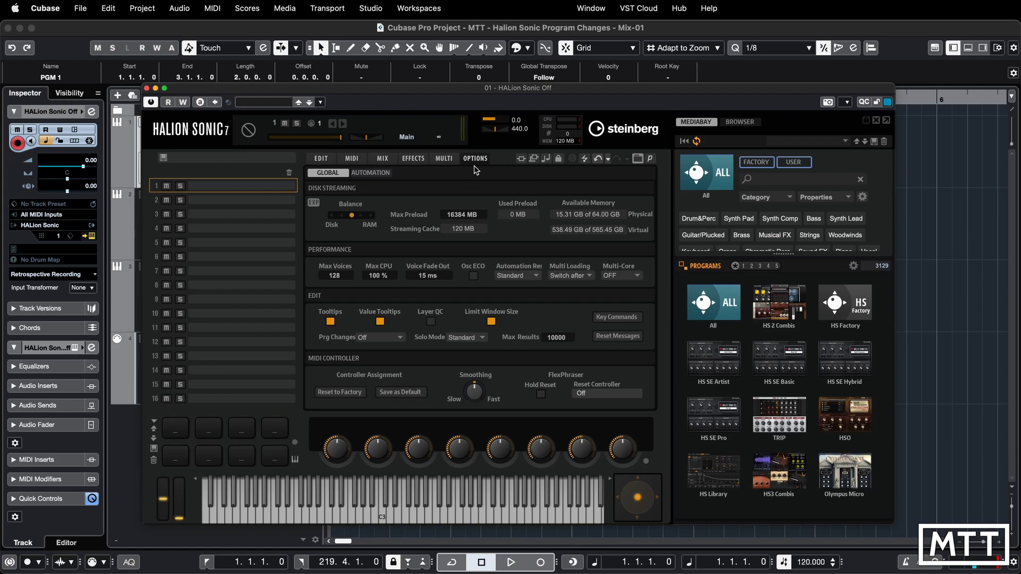
Step: View HALion Sonic's Options page, then return to its Global settings
left_click(371, 173)
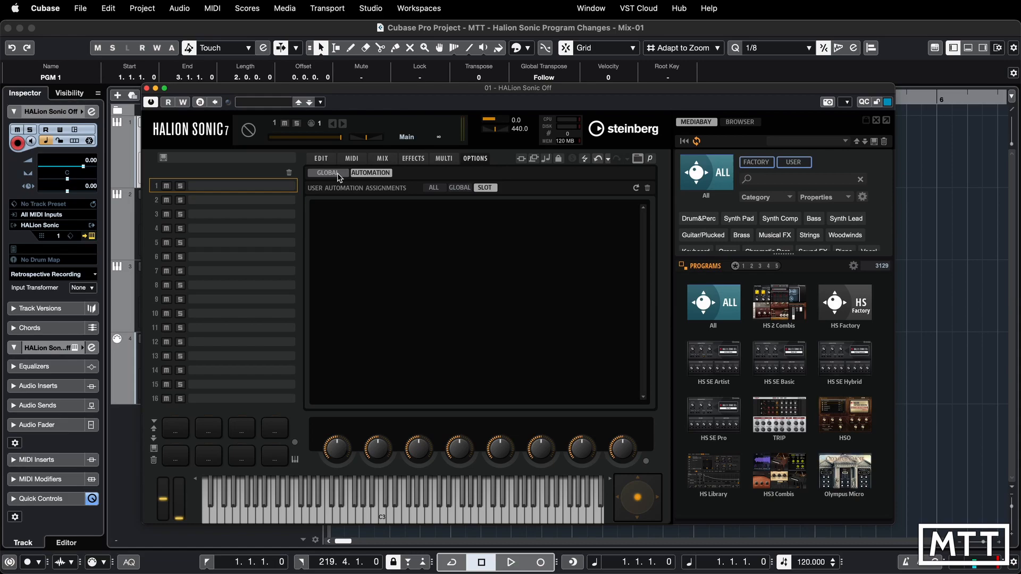
left_click(327, 173)
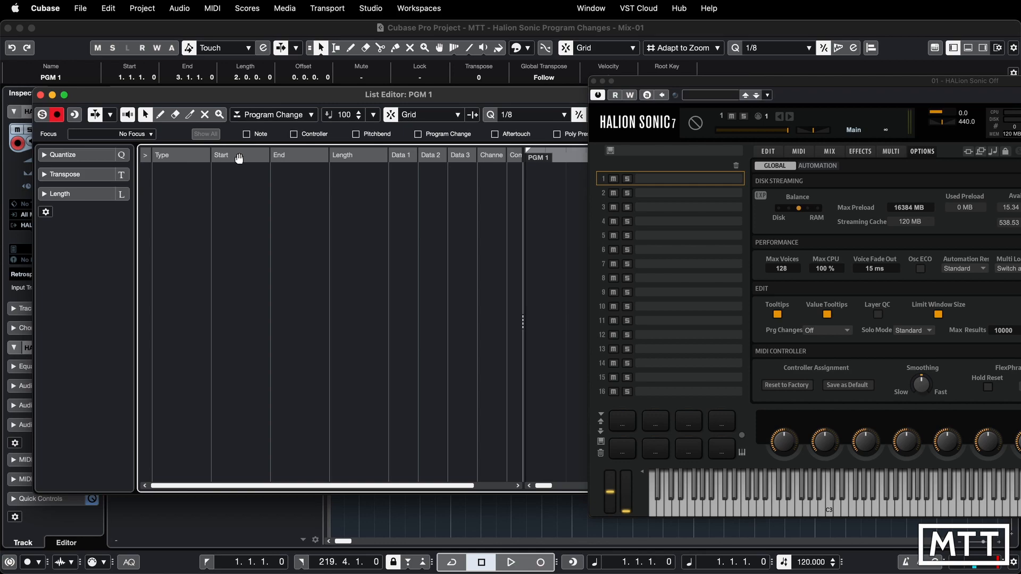
Step: Set the List Editor's insert event type to Program Change
left_click(274, 115)
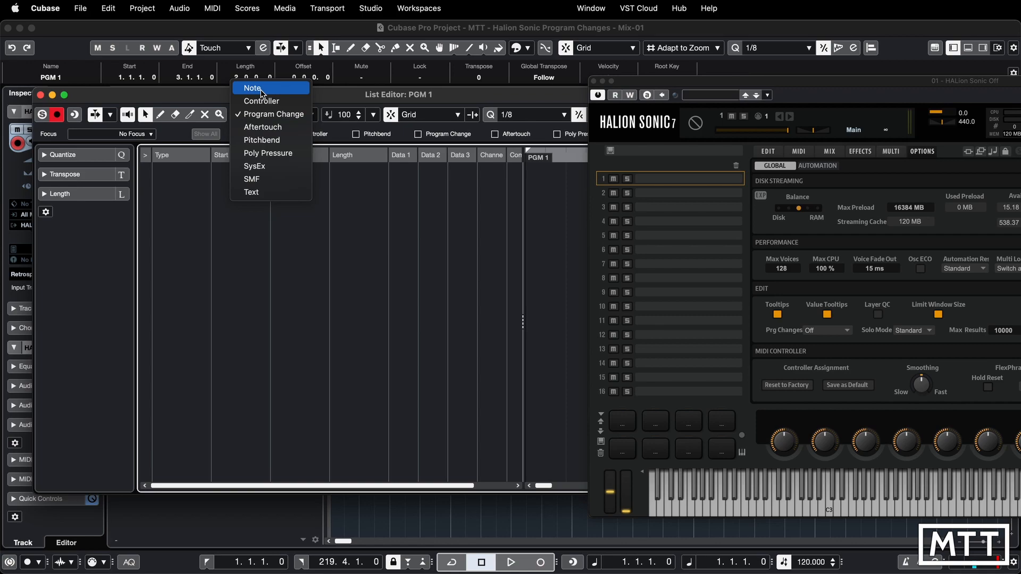
mouse_move(253, 114)
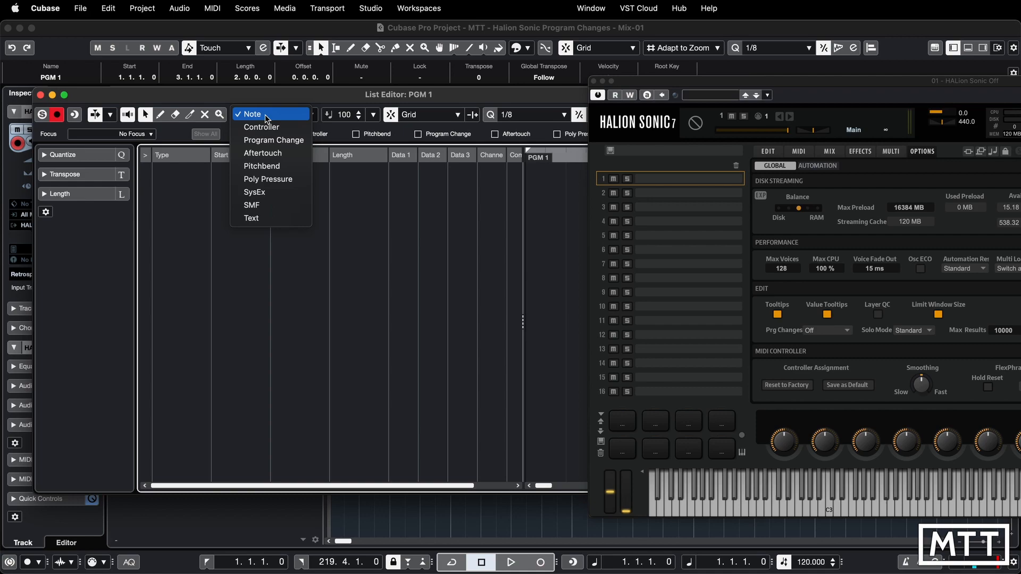
left_click(273, 140)
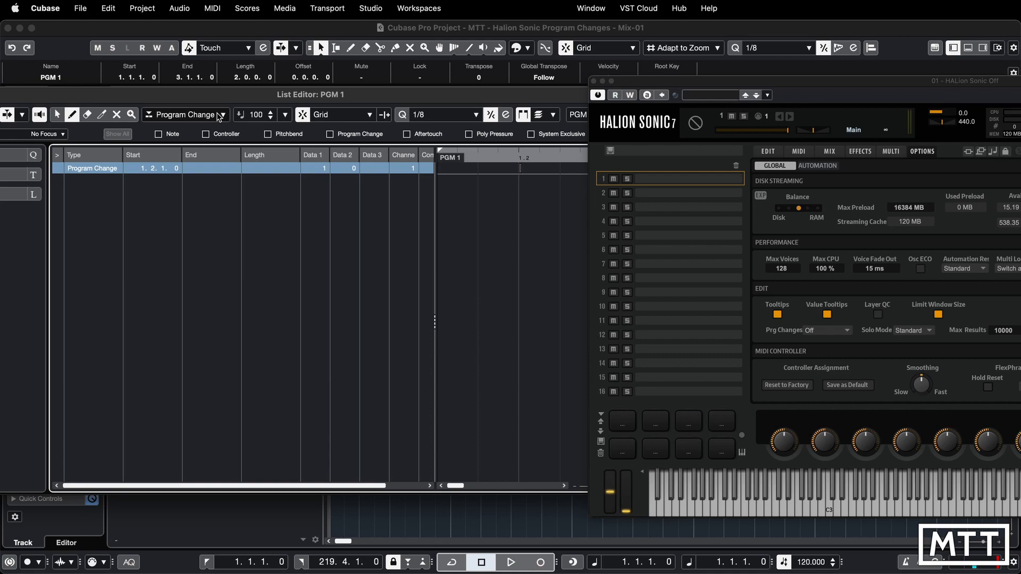
Step: Insert an Aftertouch event, then erase it, keeping only the Program Change
left_click(186, 114)
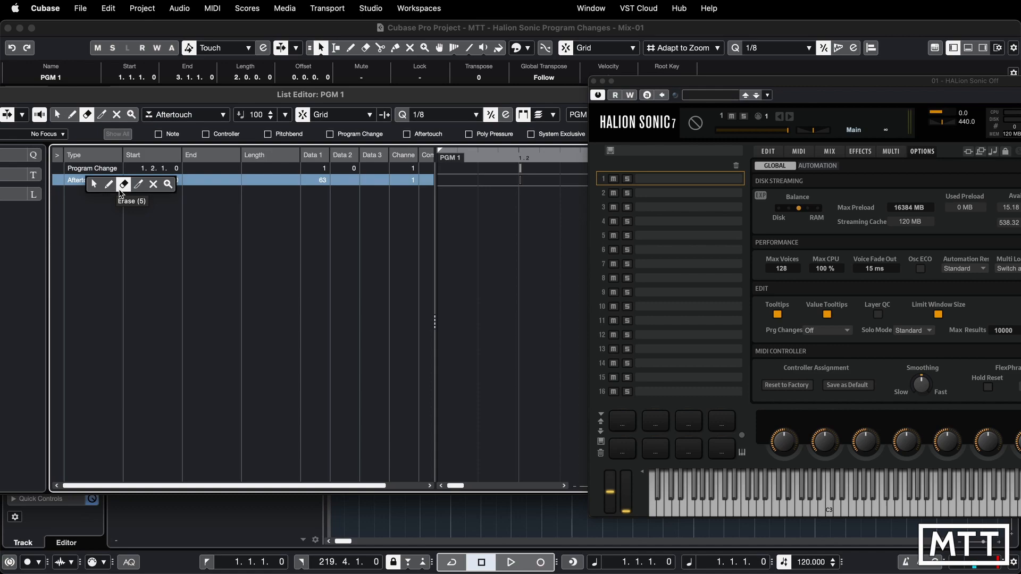
left_click(122, 184)
type("6")
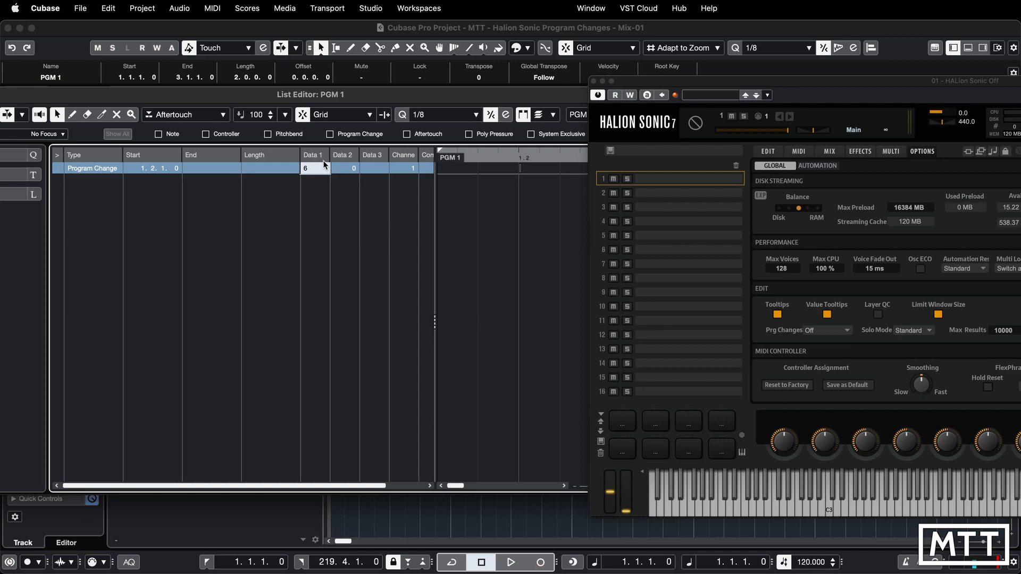
Step: Enter 17 as the Program Change event's program value
type("17")
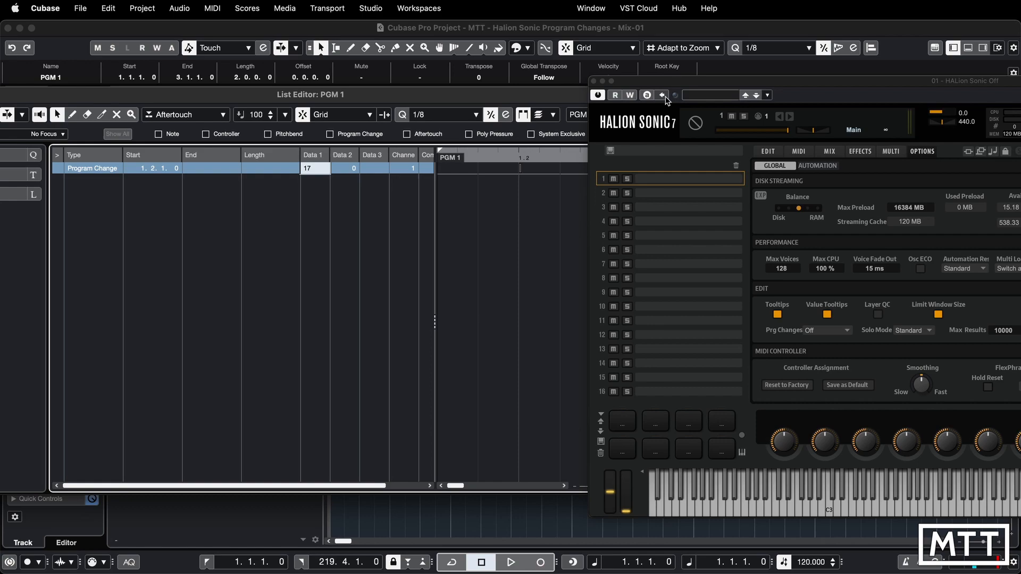
type("2")
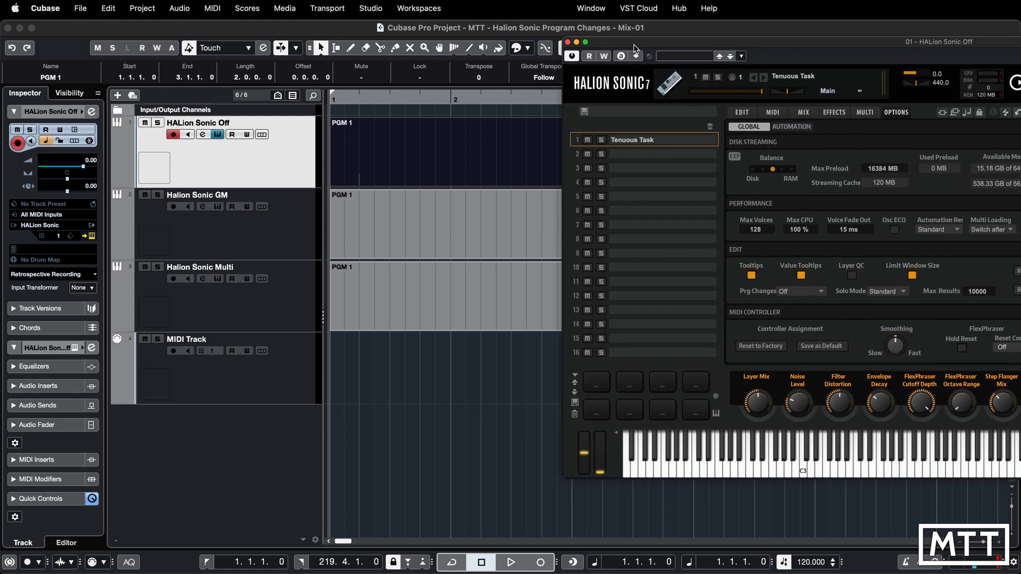
Step: Close the HALion Sonic Off plug-in window once Tenuous Task loads
left_click(179, 9)
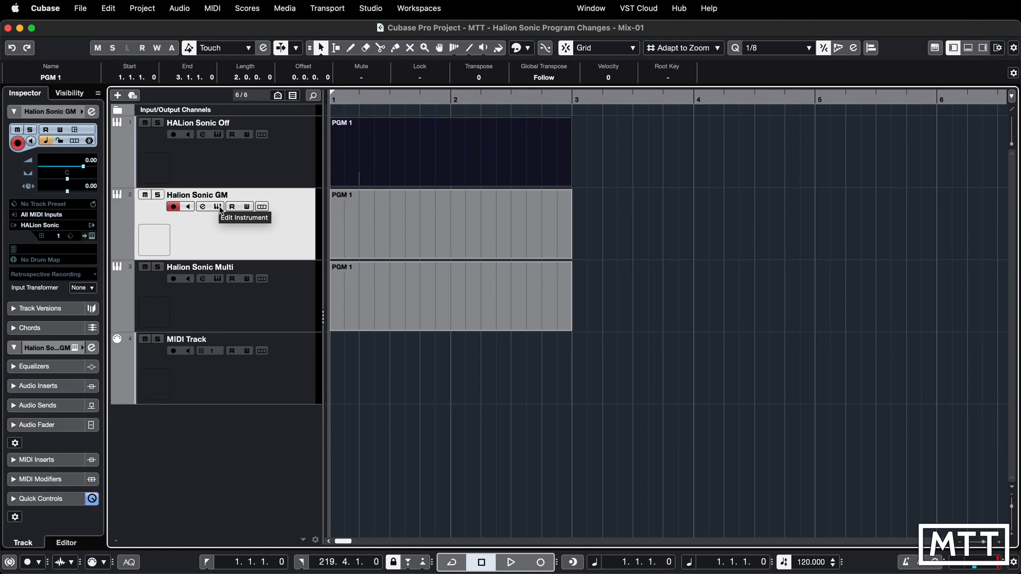
Step: Open Halion Sonic GM's instrument window and show its Global options
left_click(217, 206)
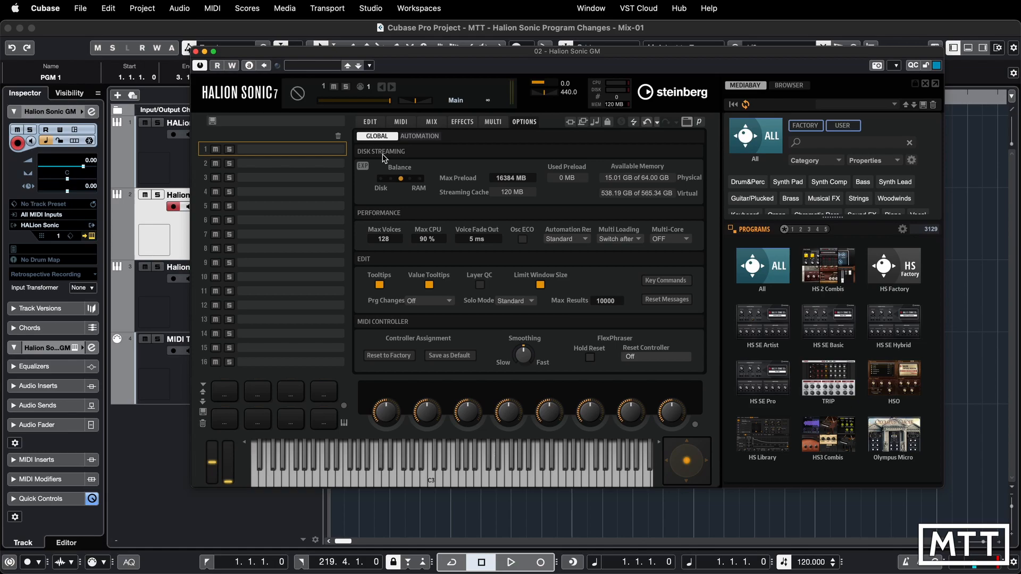
left_click(409, 300)
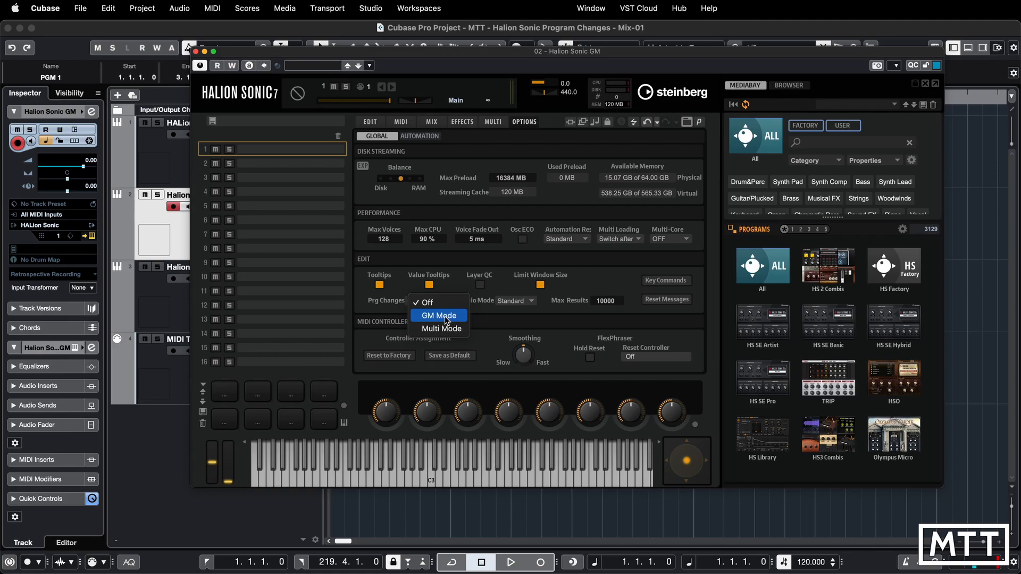
Step: Set Prg Changes to GM Mode and confirm replacing the loaded multi
left_click(438, 315)
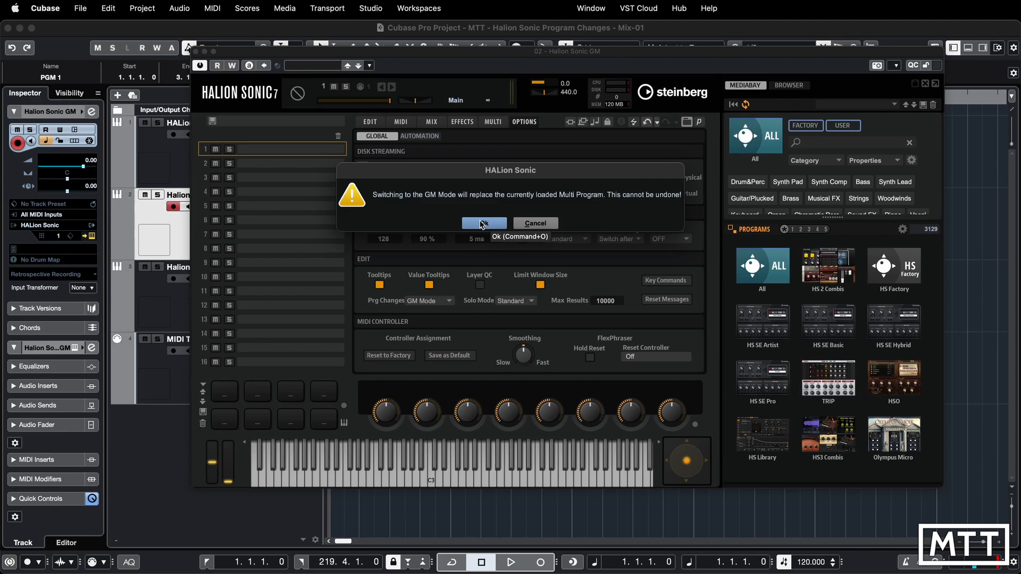
left_click(484, 223)
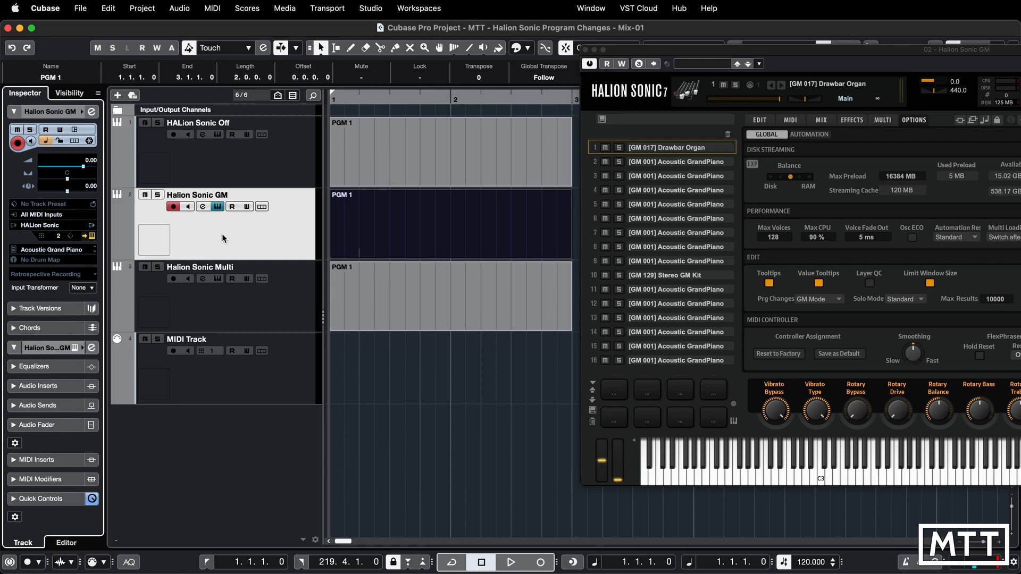
Step: Open the PGM 1 part in the List Editor from the MIDI menu
left_click(212, 8)
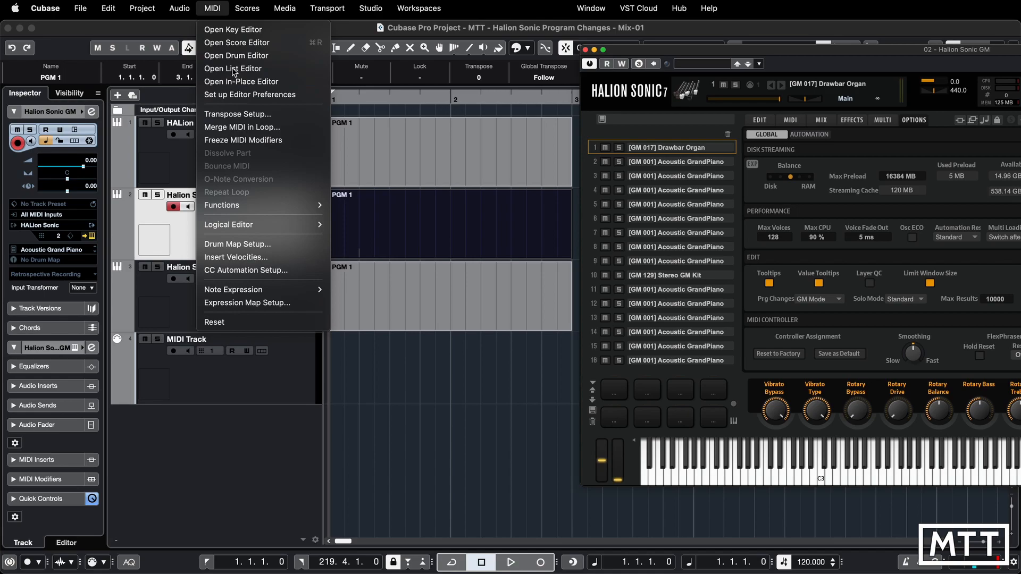
left_click(232, 68)
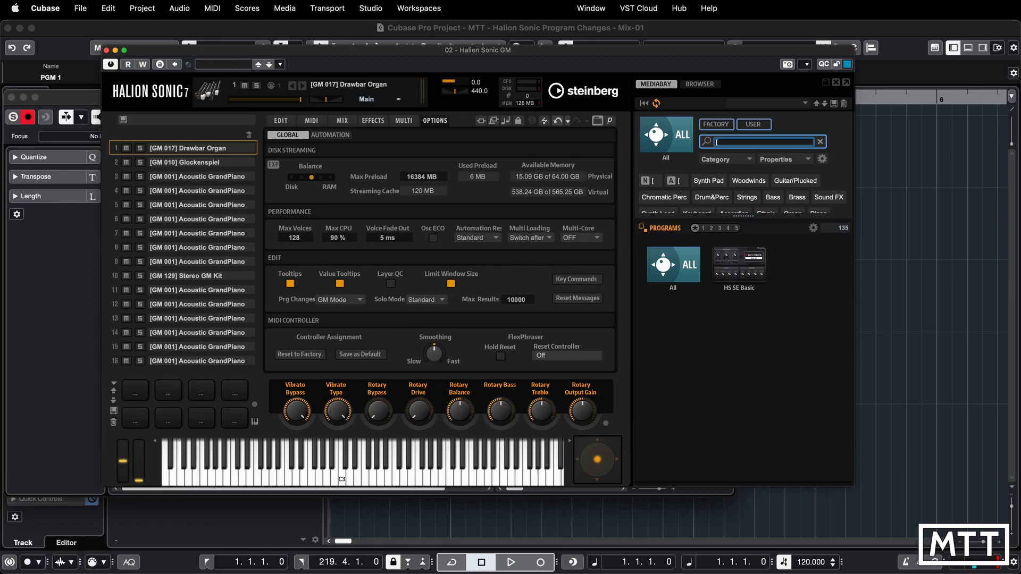
Step: Filter the program list with '[GM' and scroll down to [GM 135] Tekno Kit
type("[GM")
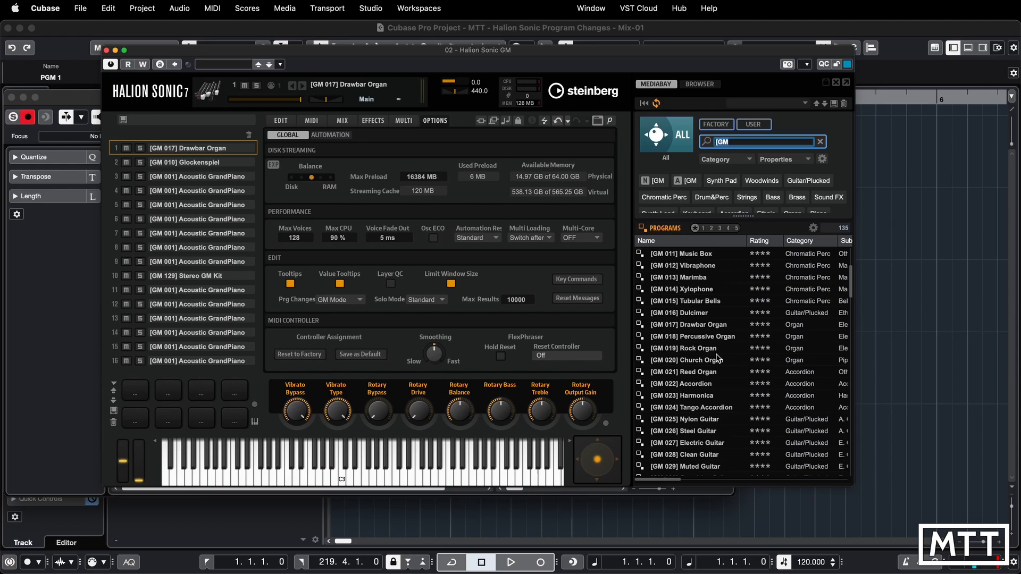
scroll("down", 3)
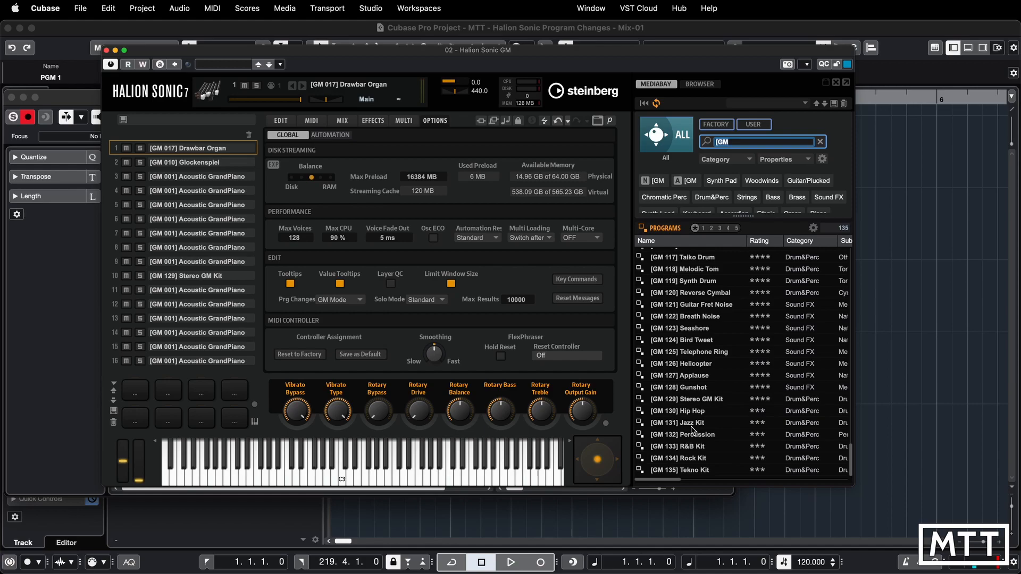
mouse_move(698, 410)
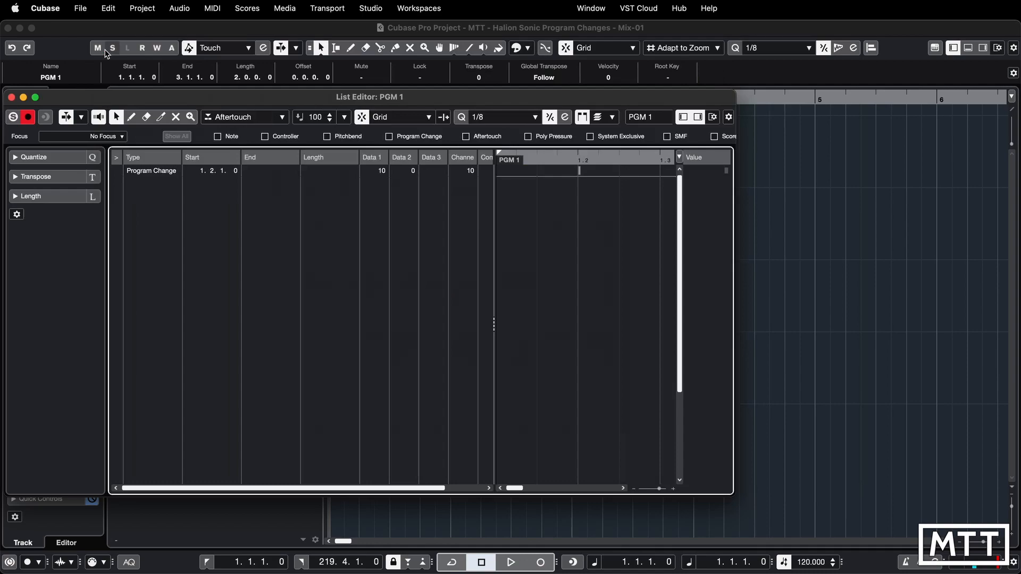
Step: Close the List Editor to get back to the Project window
left_click(11, 97)
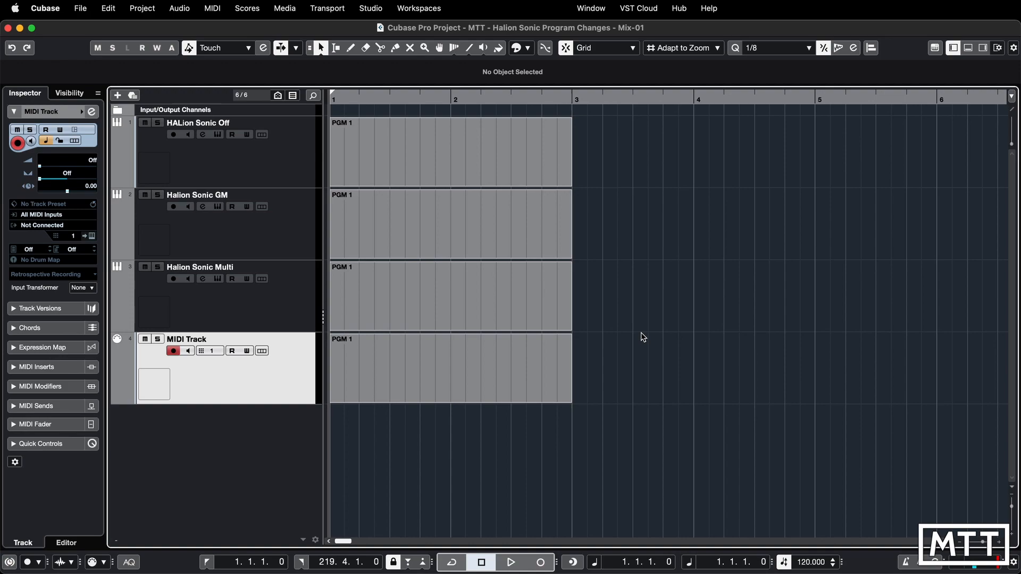
Step: Select the MIDI Track and list its output destinations, showing the three HALion Sonic instruments
left_click(200, 267)
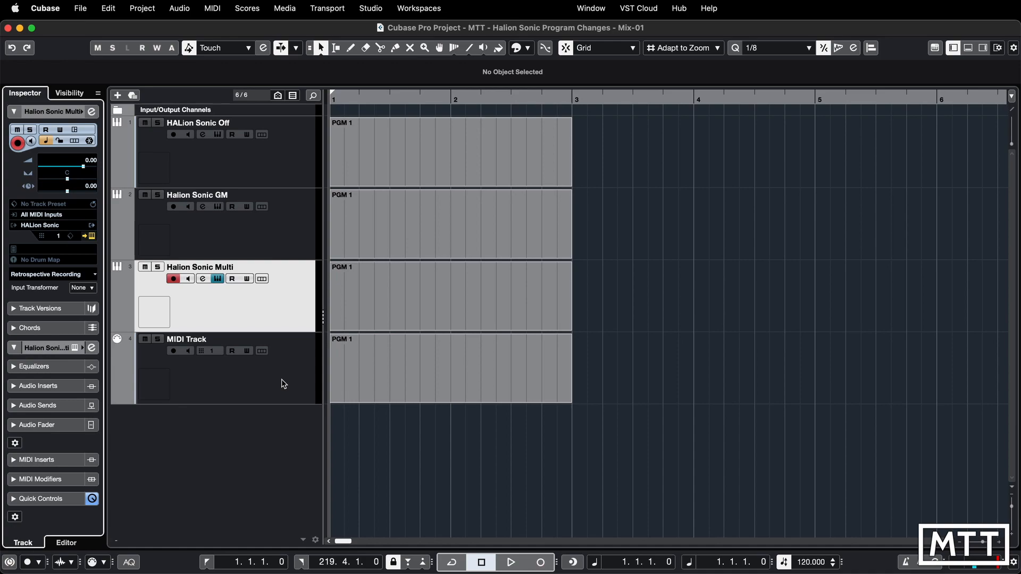
left_click(186, 338)
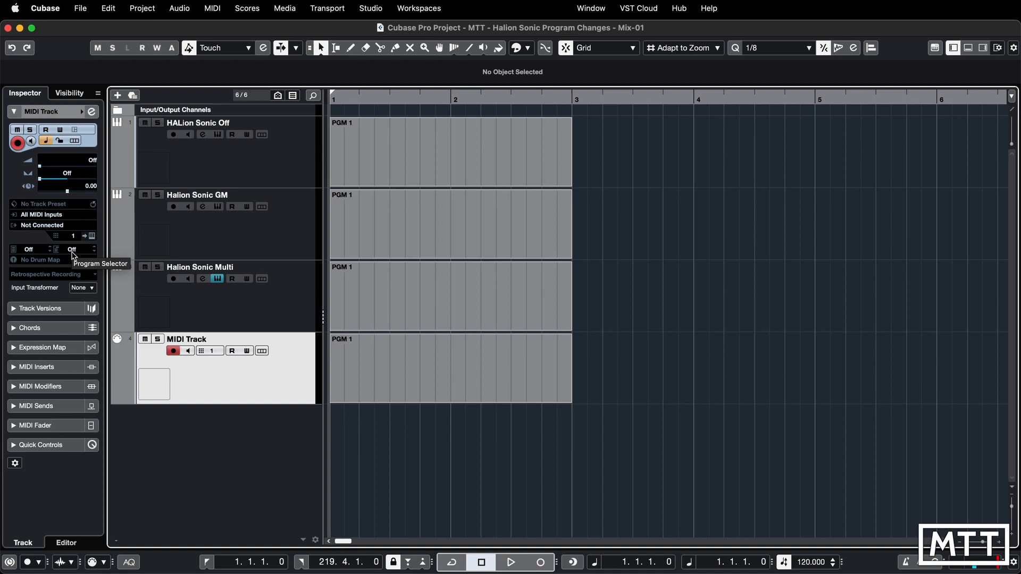
double_click(189, 339)
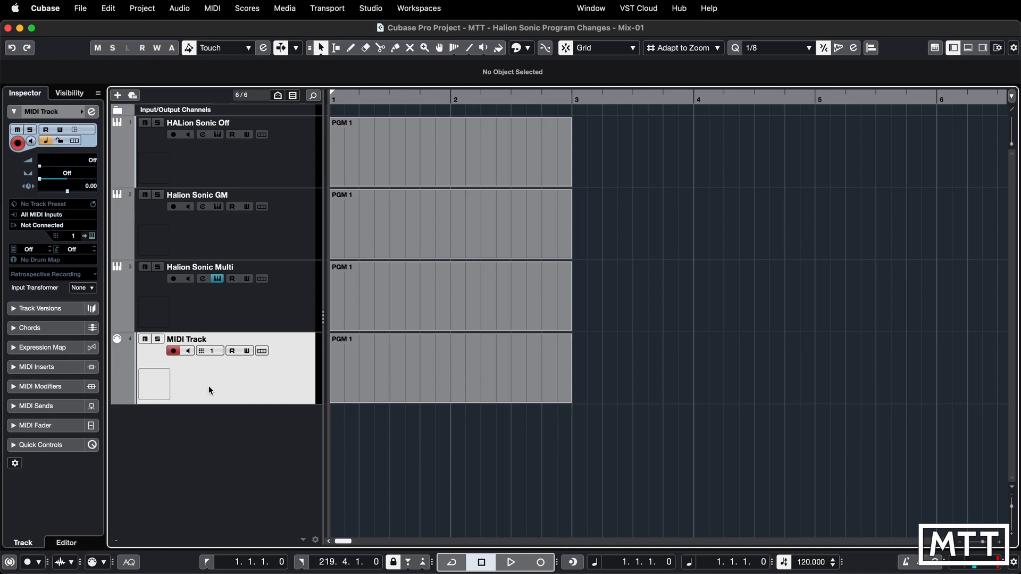
left_click(43, 225)
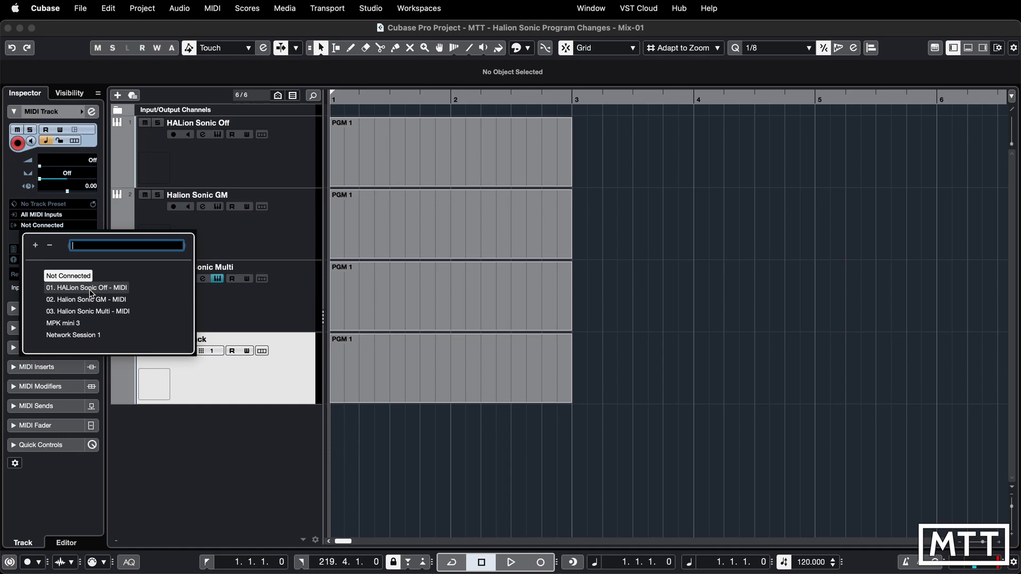
Step: Expand the MIDI Track's MIDI Sends section in the Inspector
left_click(87, 300)
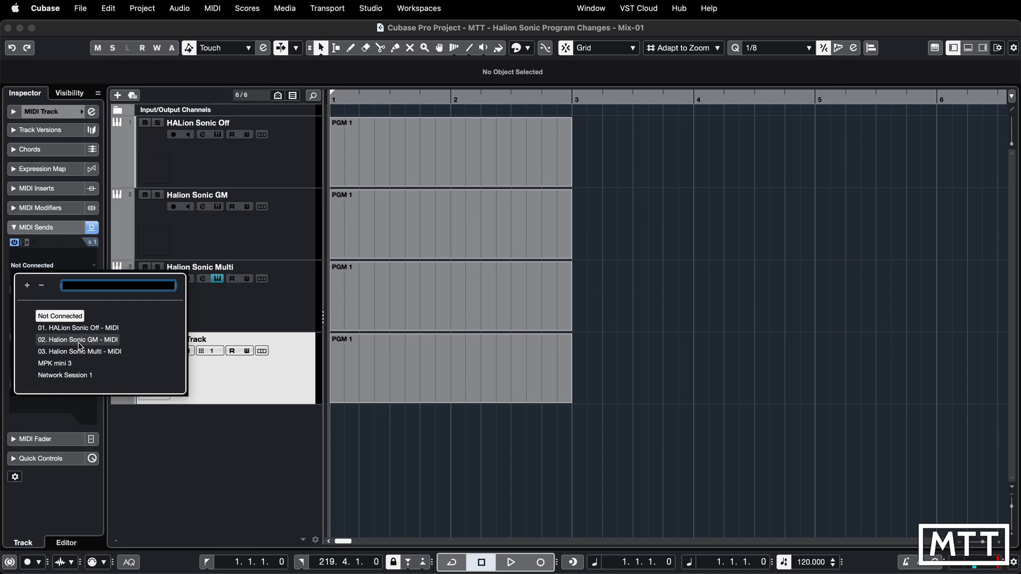
Step: Send the MIDI Track to Halion Sonic GM
left_click(78, 339)
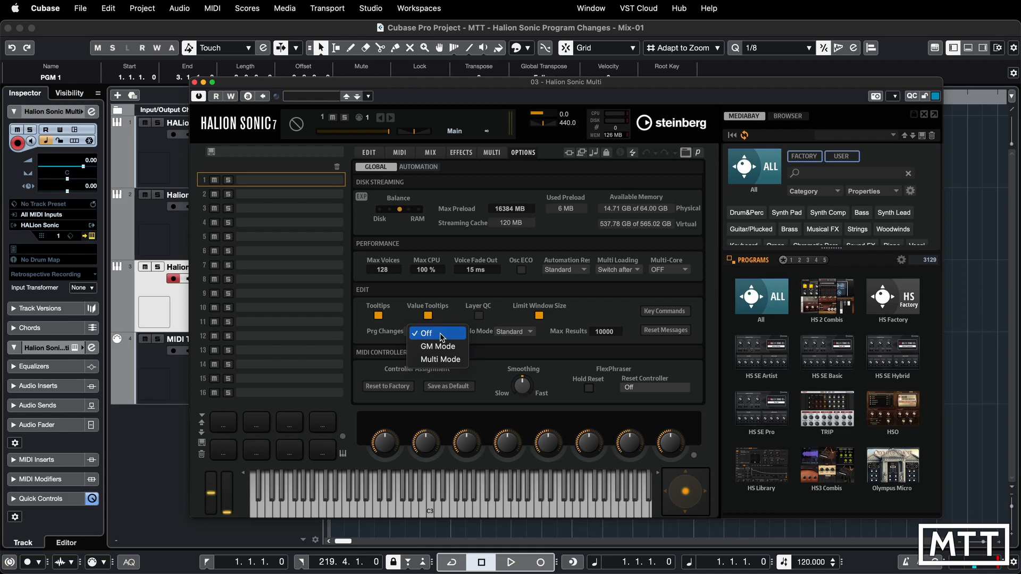
Step: Switch Halion Sonic Multi's program changes to Multi Mode and show the MULTI page
left_click(438, 359)
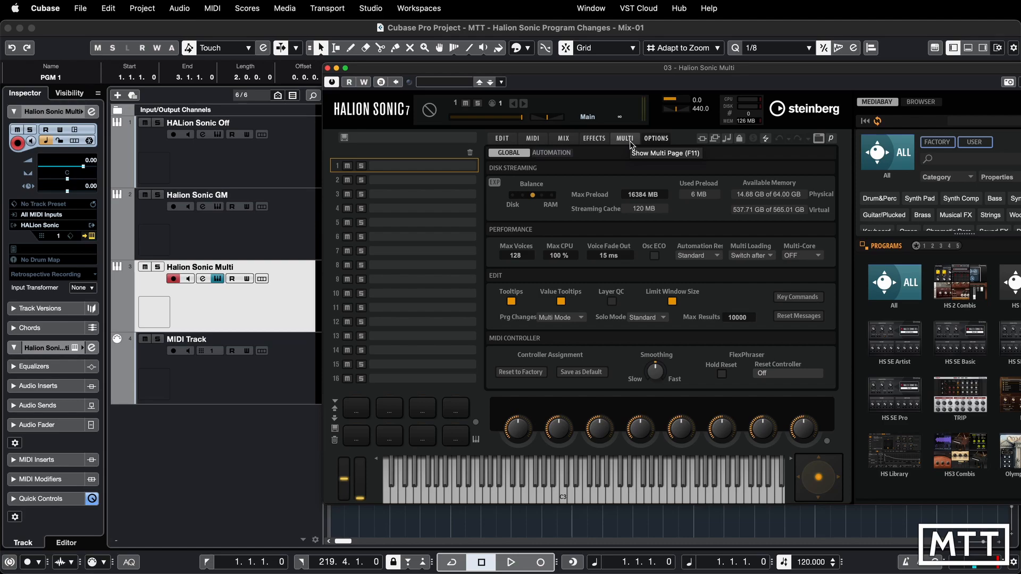
left_click(623, 138)
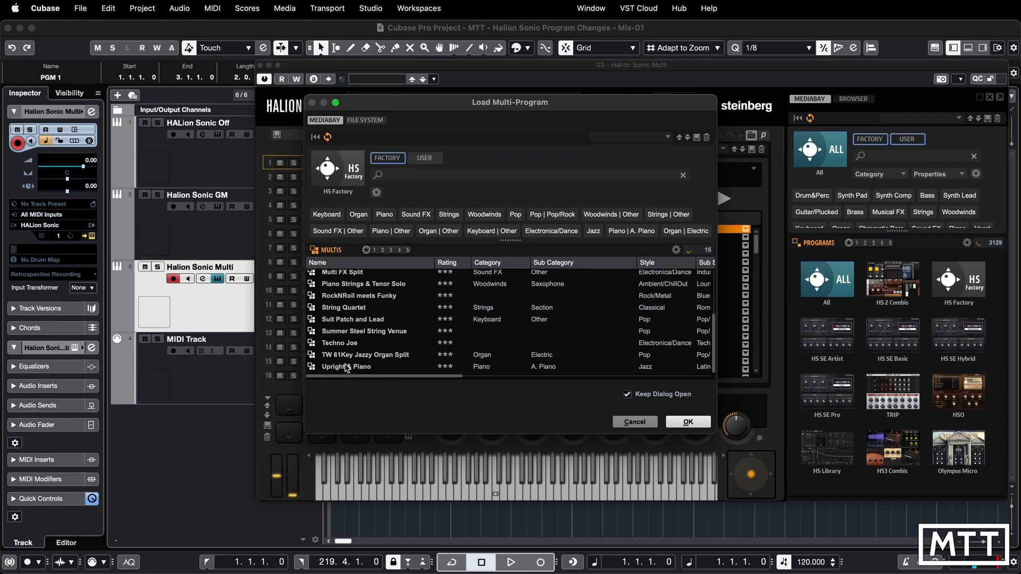
Step: Load Upright & Piano into multi slot 000 and review slot key ranges and transposition
left_click(686, 422)
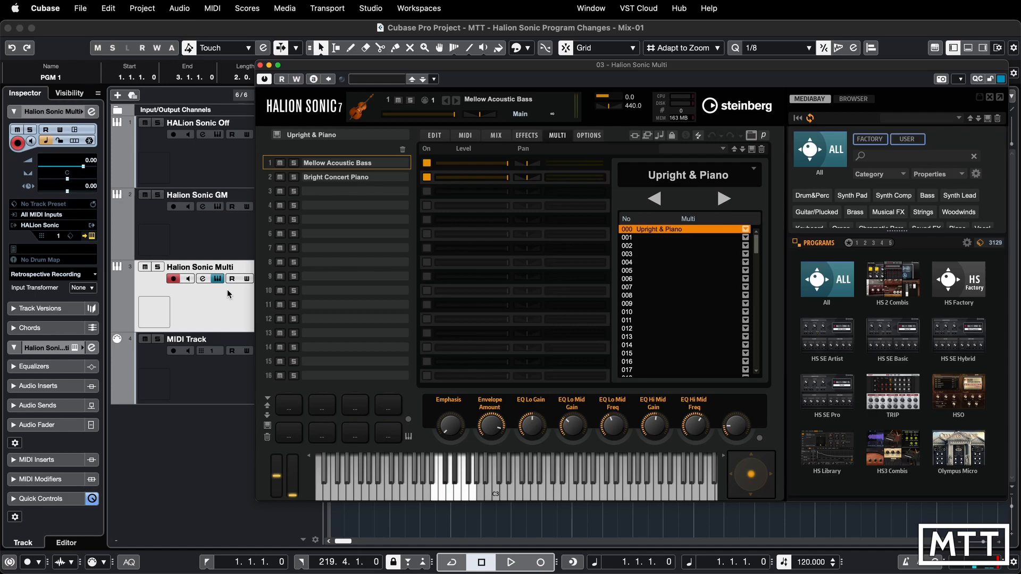
left_click(464, 136)
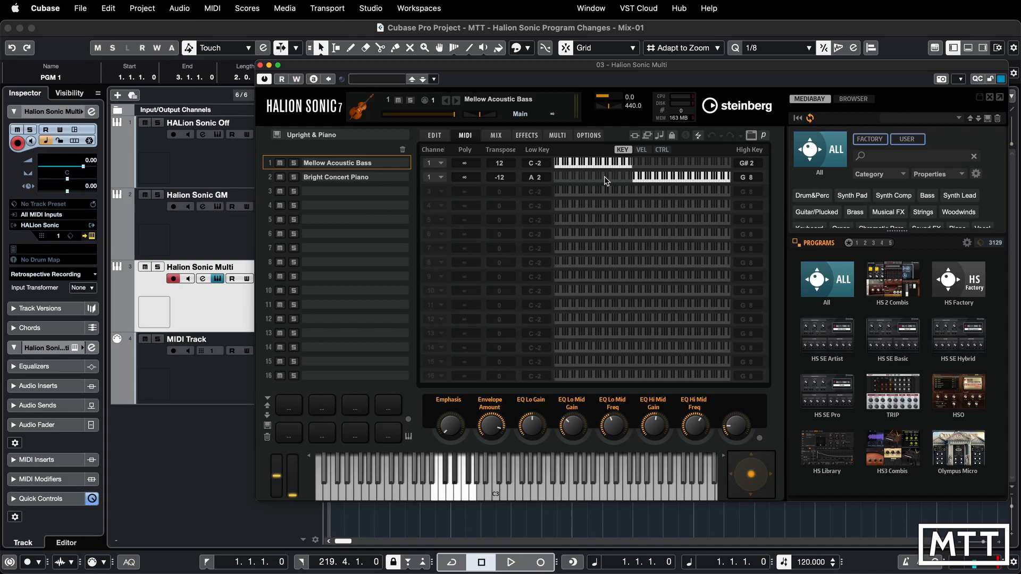
left_click(556, 136)
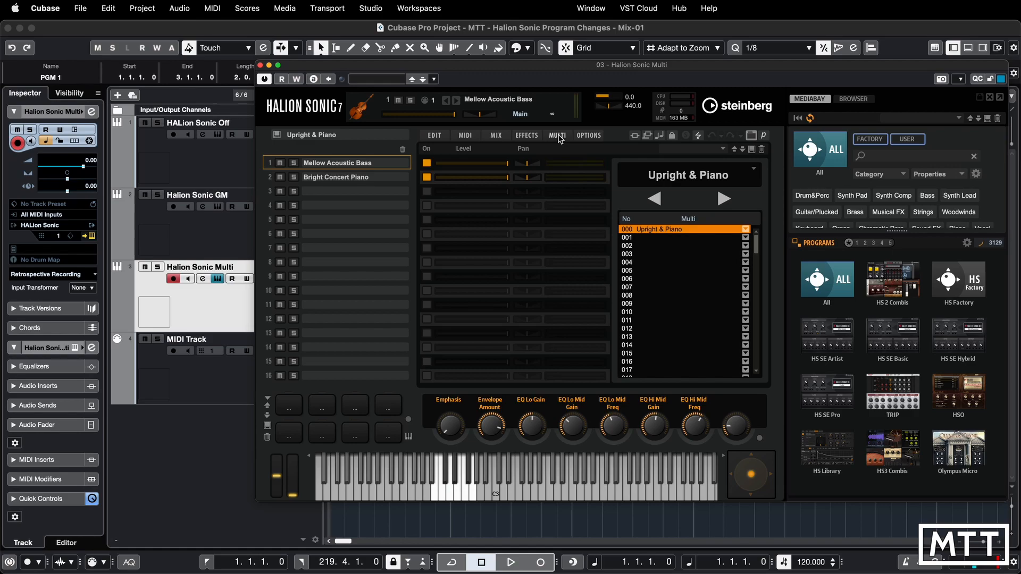
left_click(557, 135)
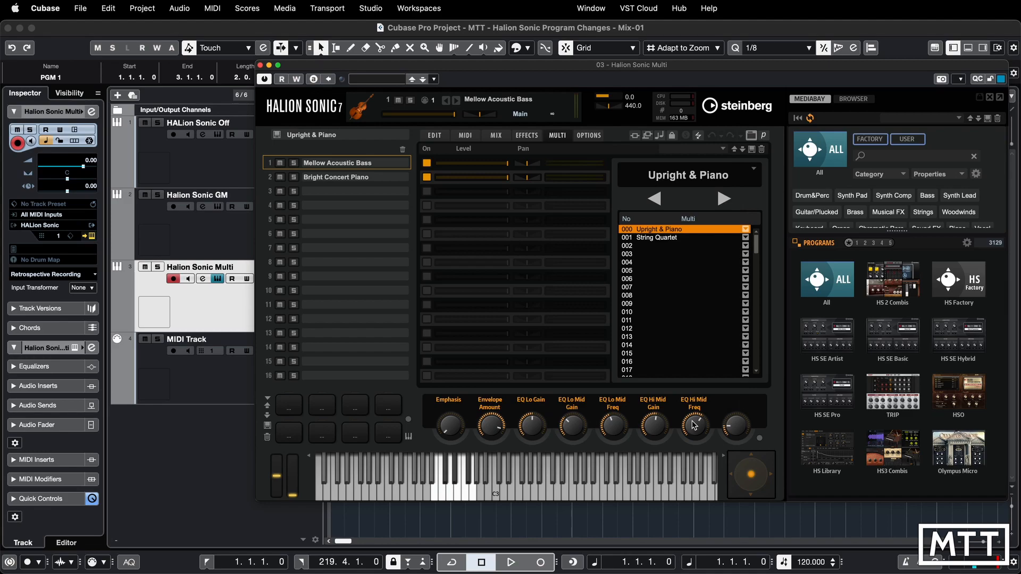
left_click(723, 198)
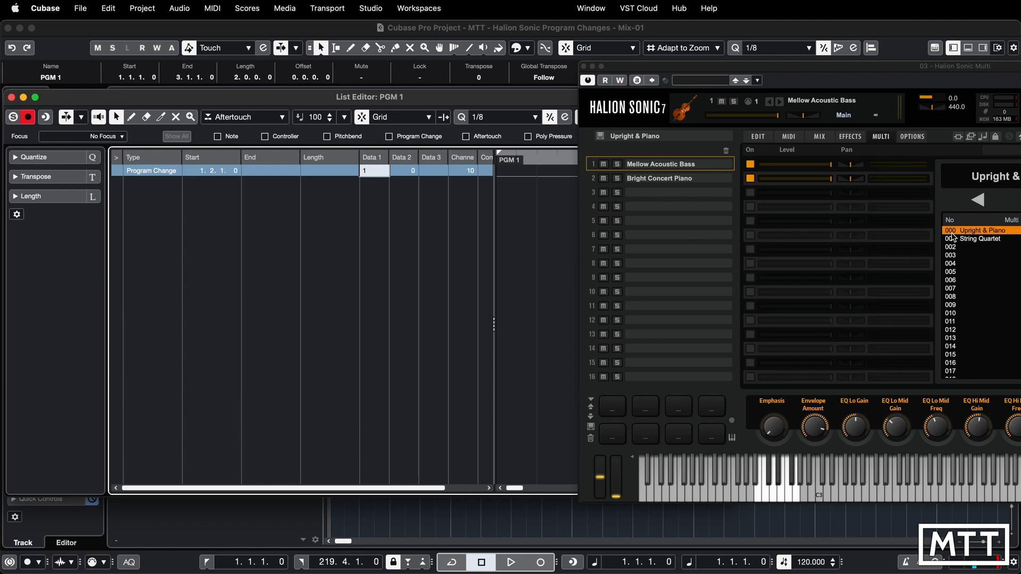
mouse_move(955, 244)
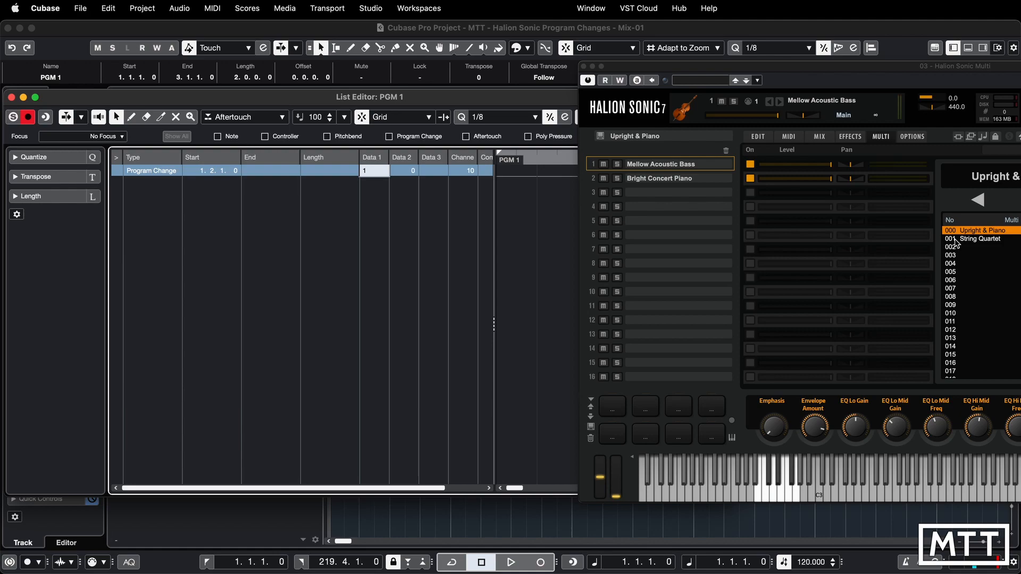
mouse_move(952, 244)
type("2")
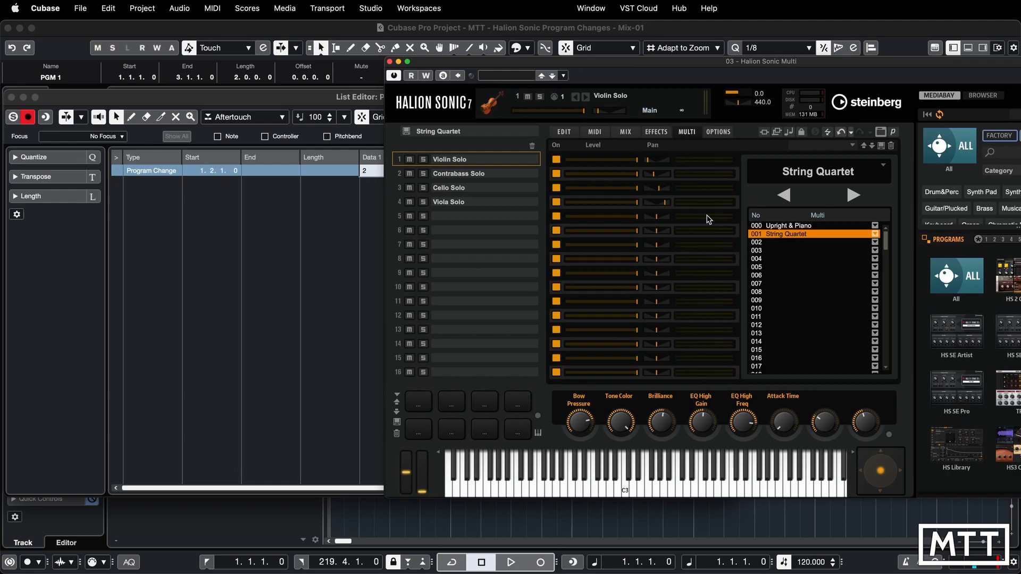
mouse_move(820, 241)
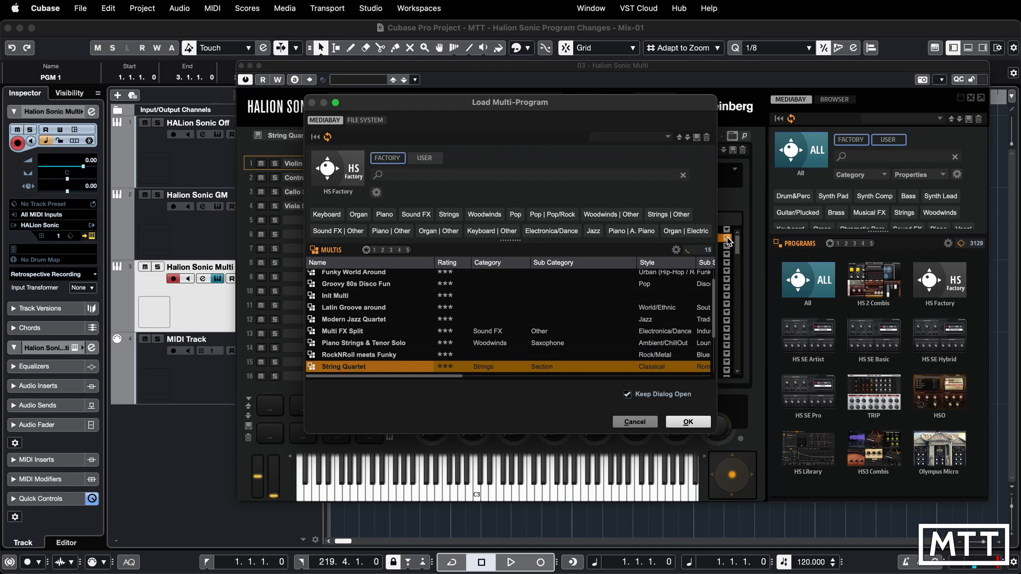
Step: Load the chosen String Quartet multi into slot 001
left_click(687, 422)
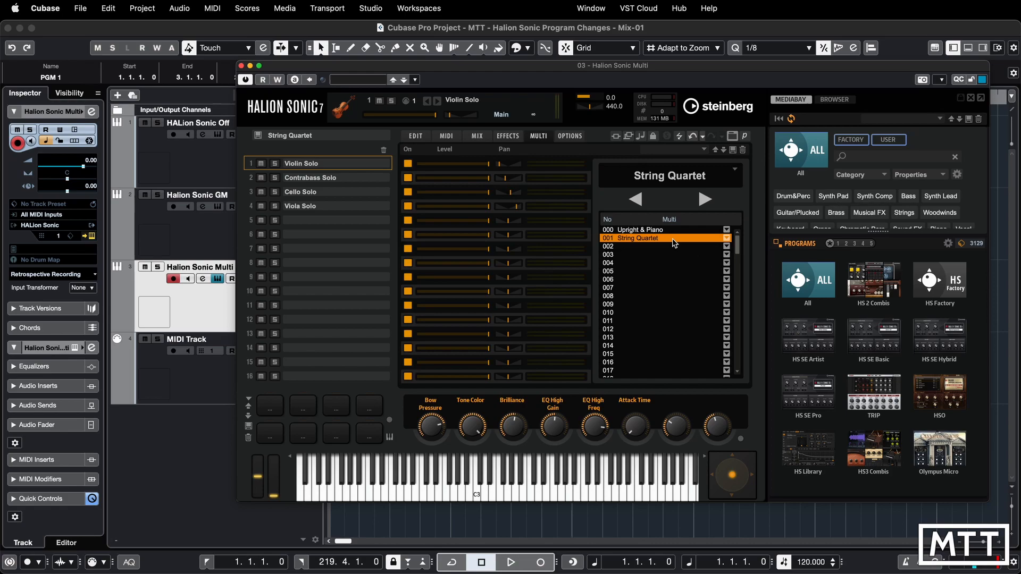
mouse_move(737, 172)
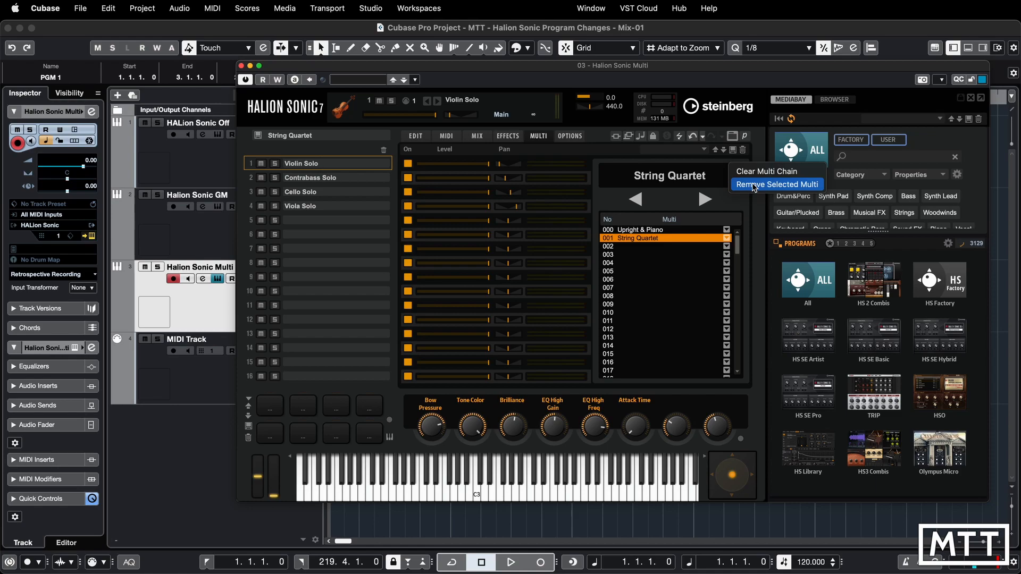
Step: Remove the String Quartet multi from slot 001
left_click(776, 184)
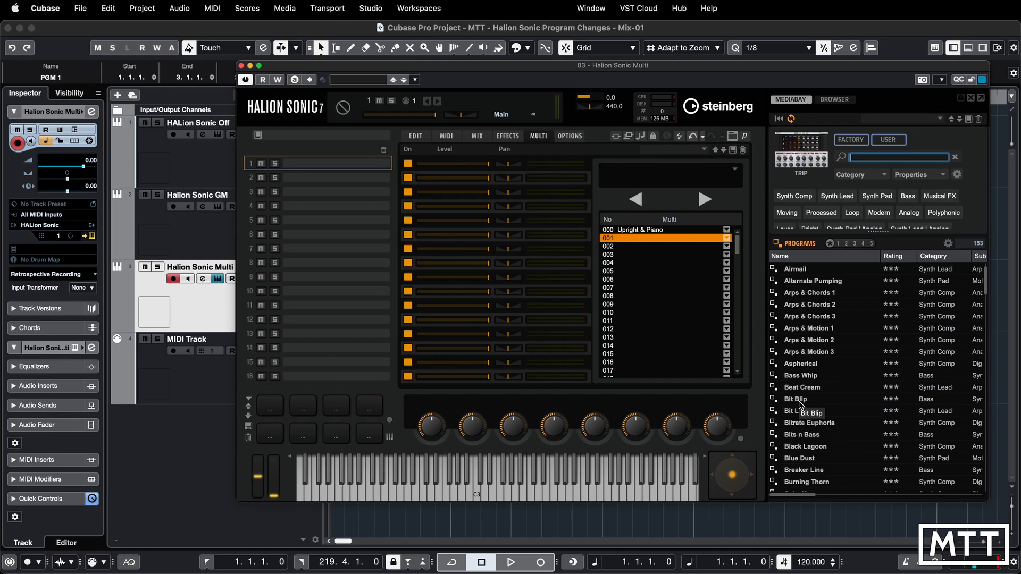
Step: Load the Bit Blip program into multi 001's first sound slot
double_click(800, 399)
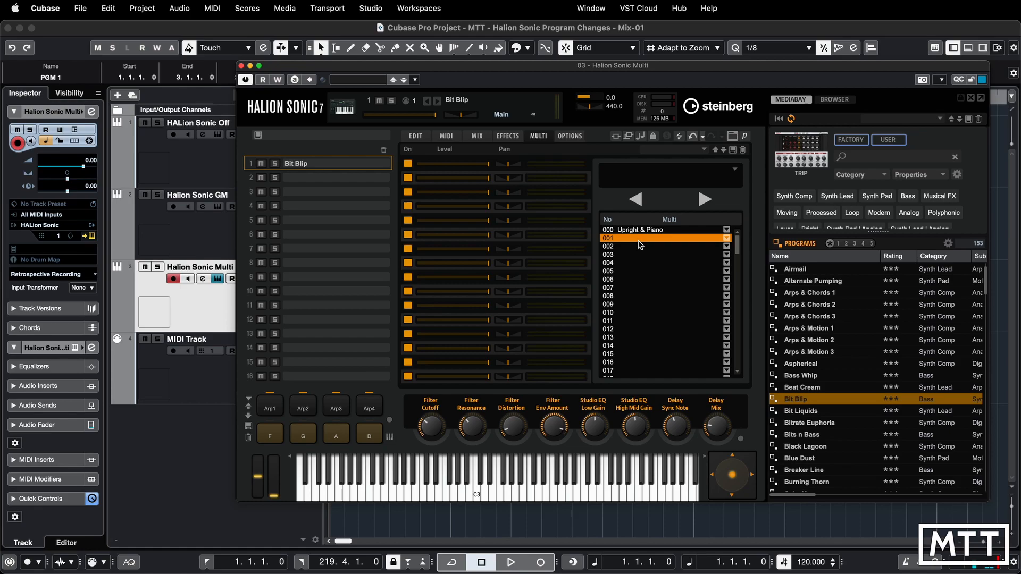
mouse_move(267, 163)
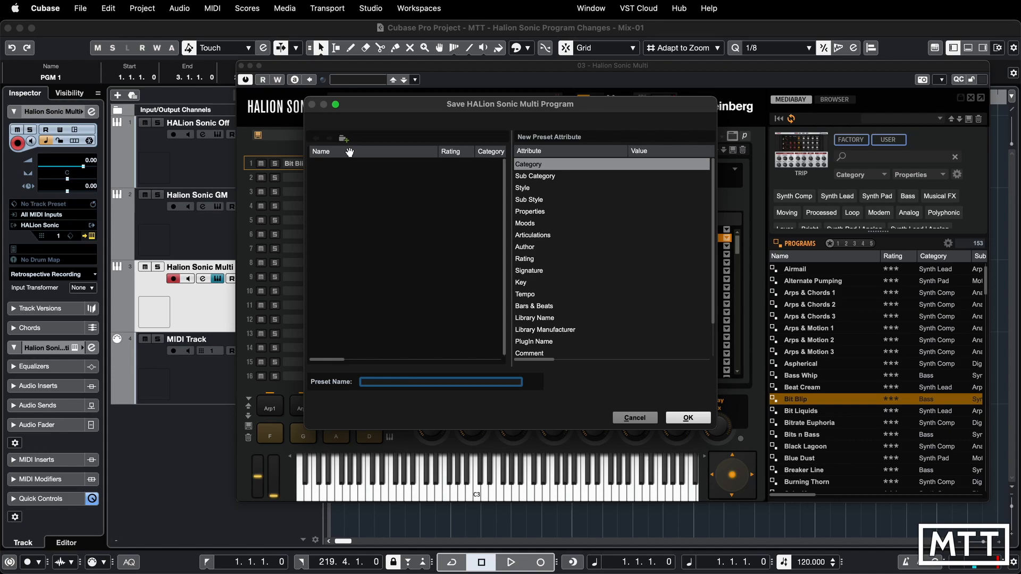
Step: Name the multi preset 'Bit Blip', give it a five-star rating, and save
type("Bit Blip")
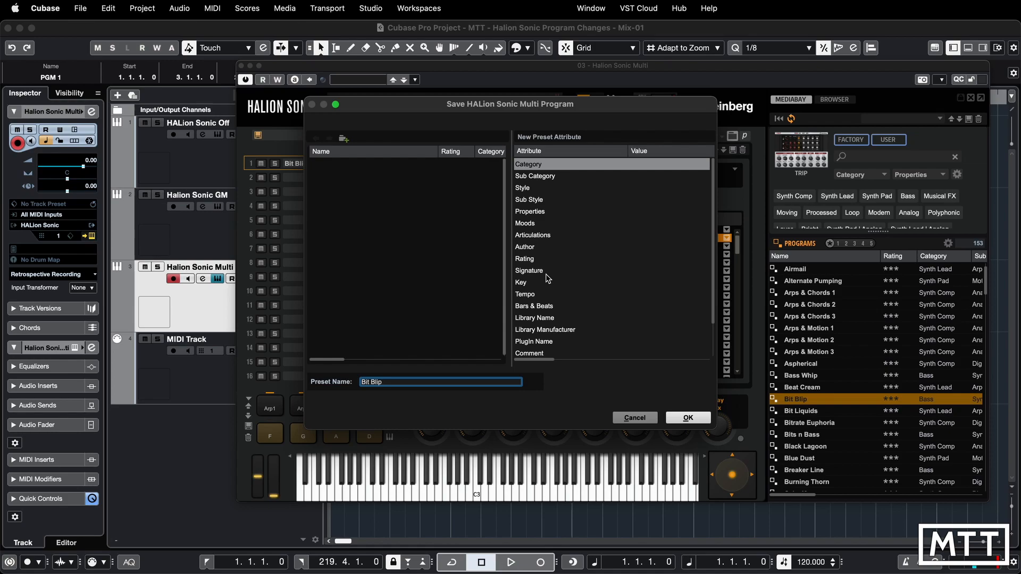
mouse_move(534, 278)
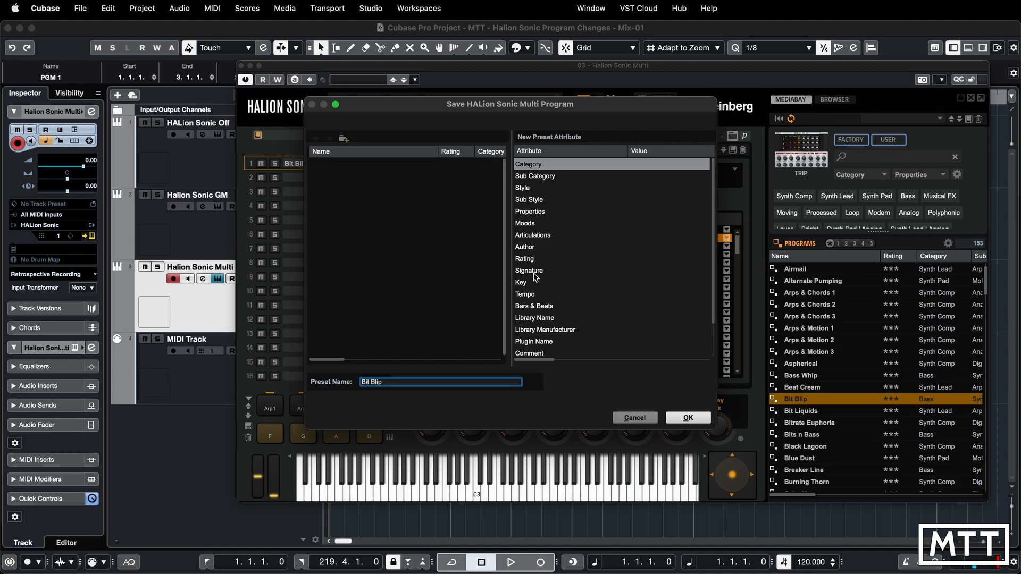
left_click(524, 259)
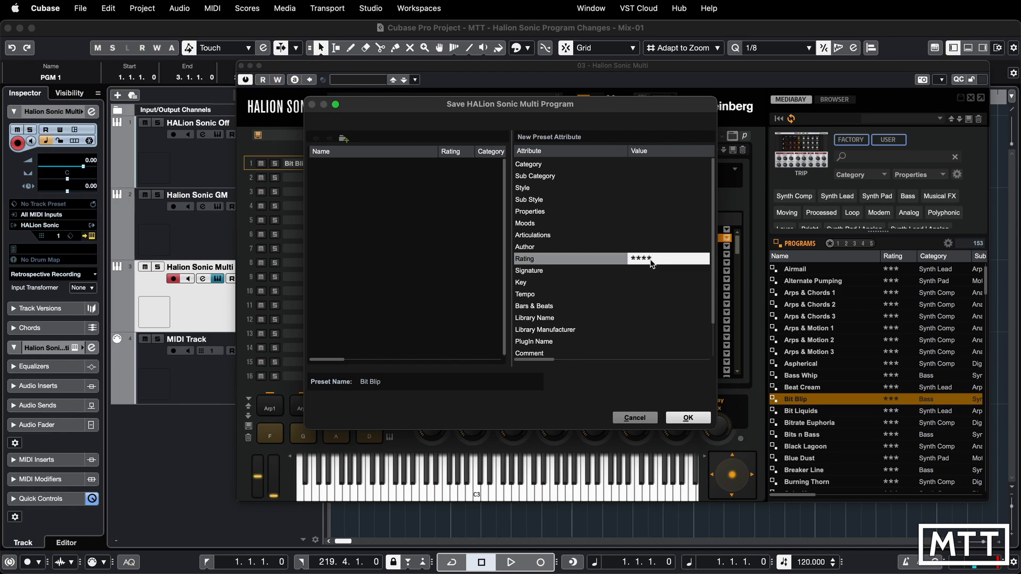
left_click(649, 258)
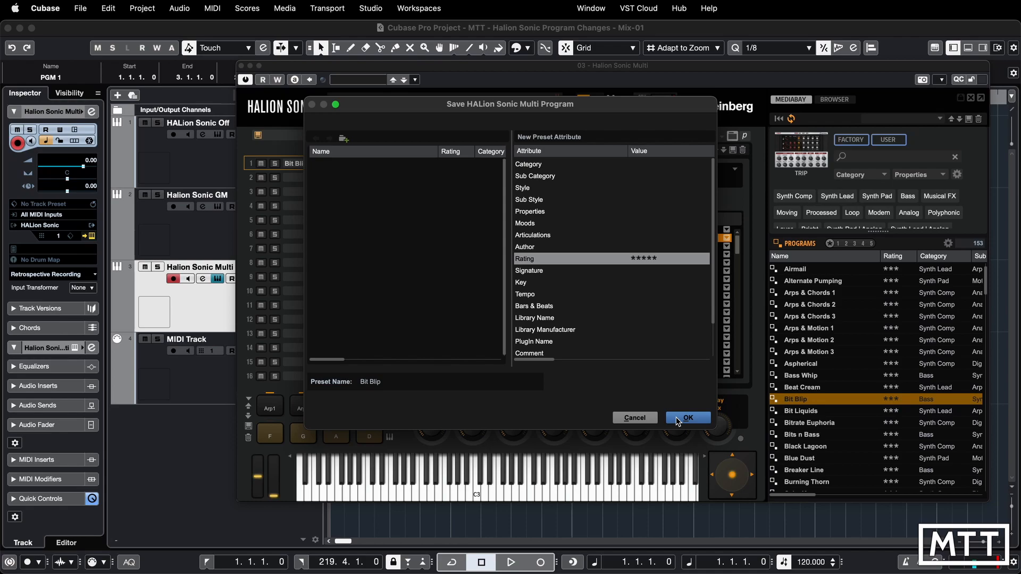
left_click(688, 417)
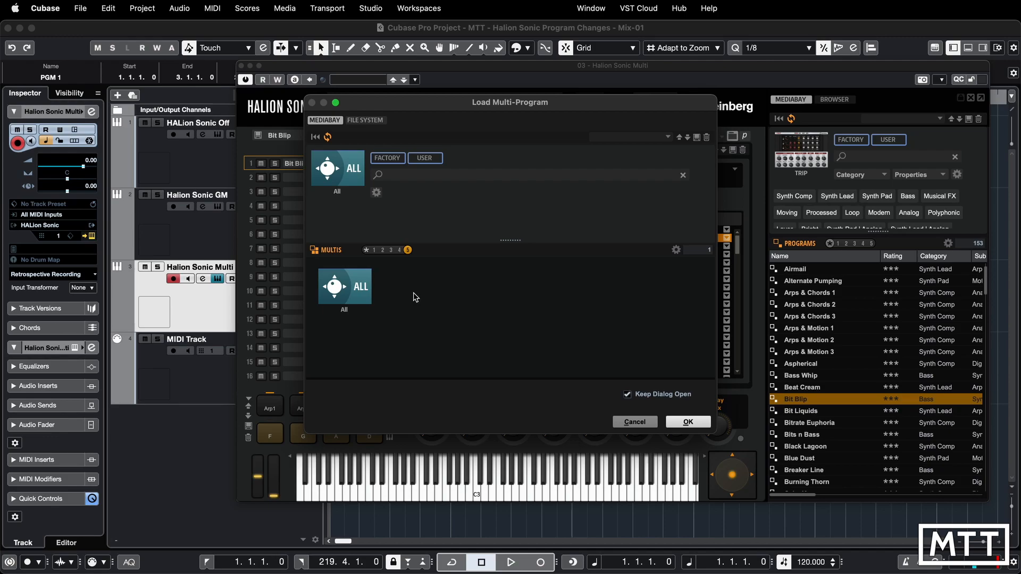
Step: Filter the multi browser to five-star presets and pick the Bit Blip multi
left_click(527, 175)
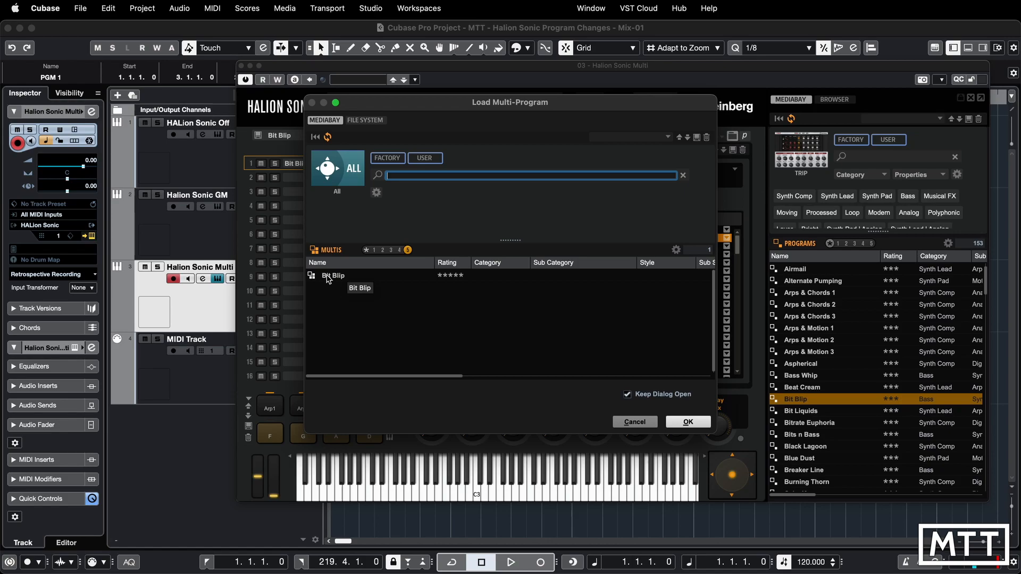
left_click(686, 421)
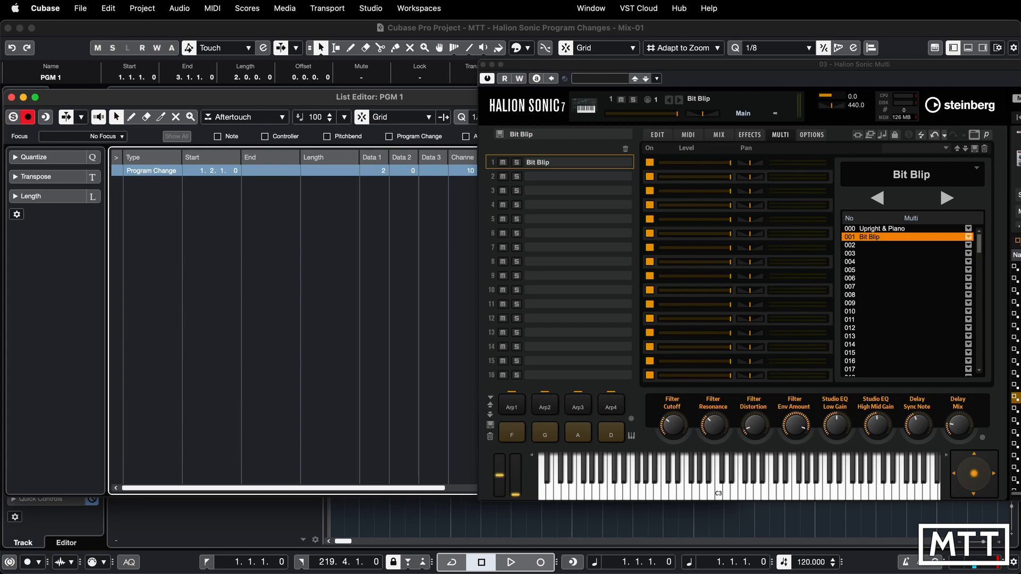
mouse_move(861, 331)
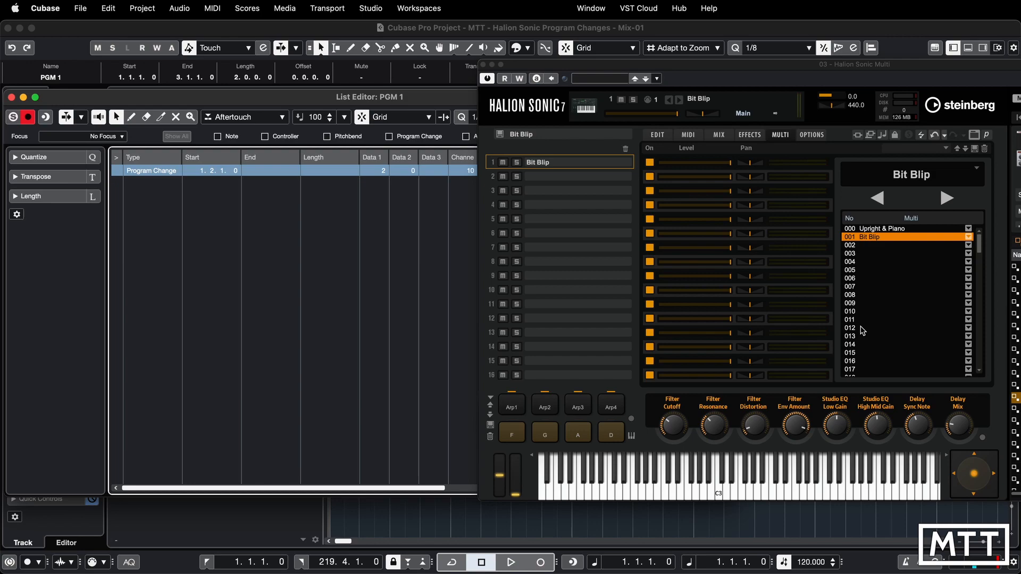